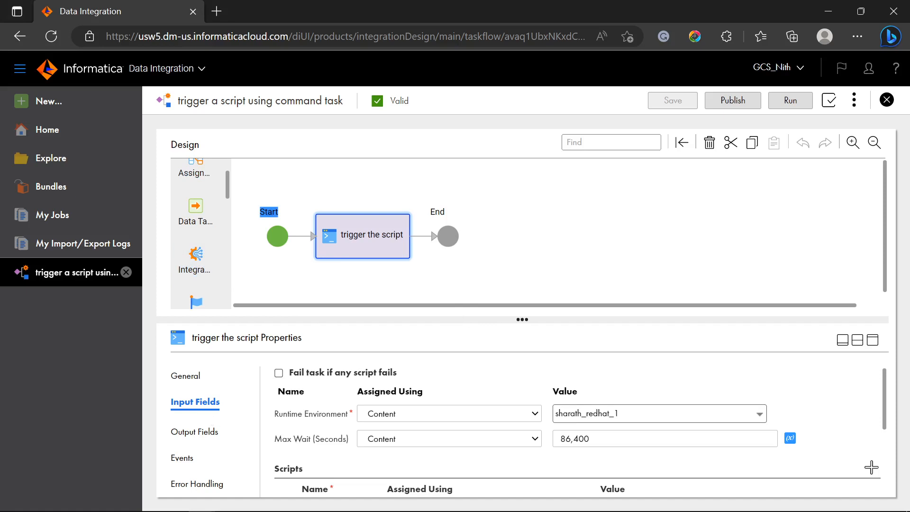
mouse_move(468, 335)
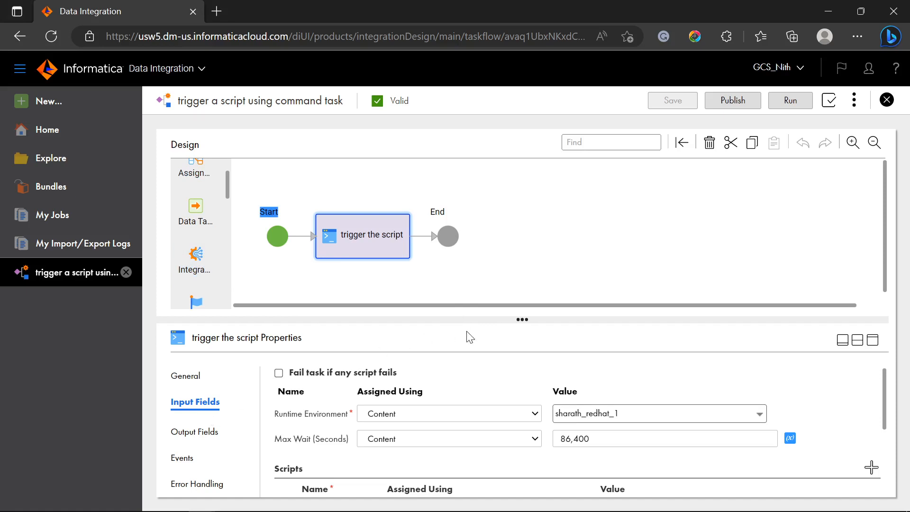
mouse_move(640, 420)
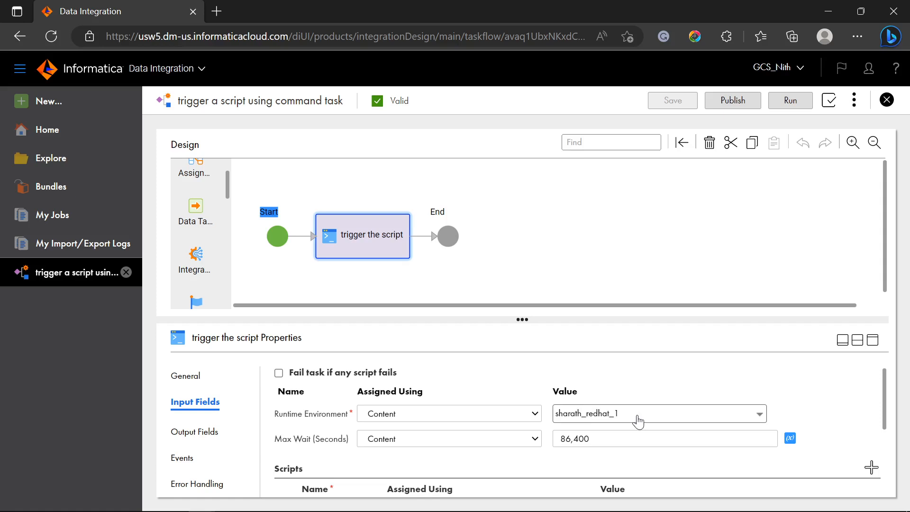
mouse_move(521, 334)
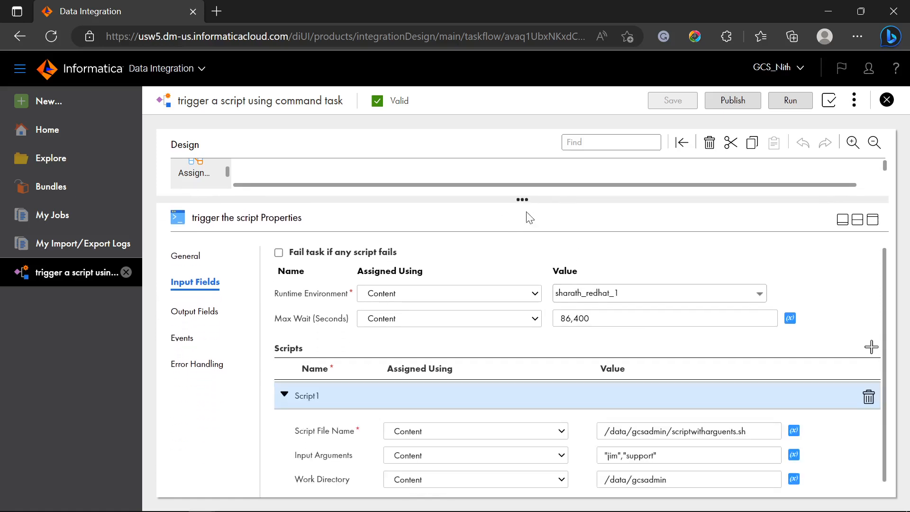
mouse_move(359, 362)
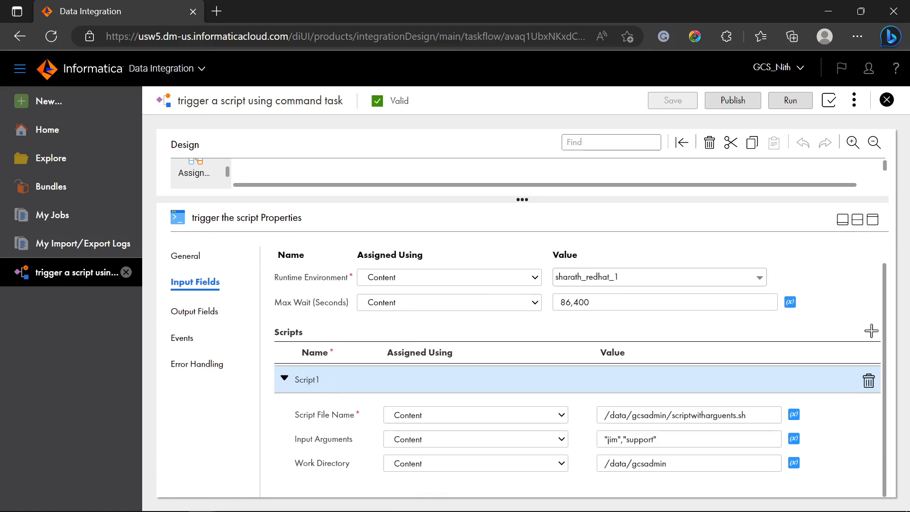
Switch from the command task's script settings to the server file browser.
key(Alt+Tab)
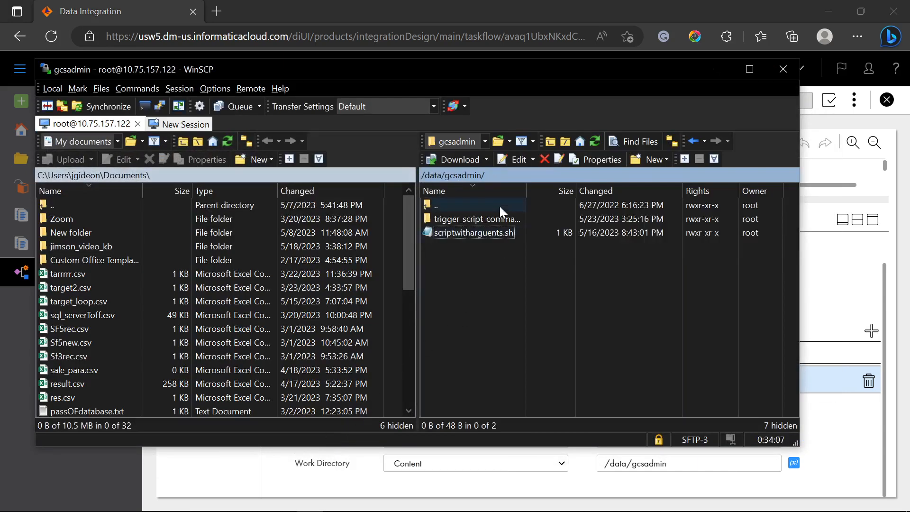
Select scriptwitharguents.sh in the server's /data/gcsadmin folder.
click(474, 232)
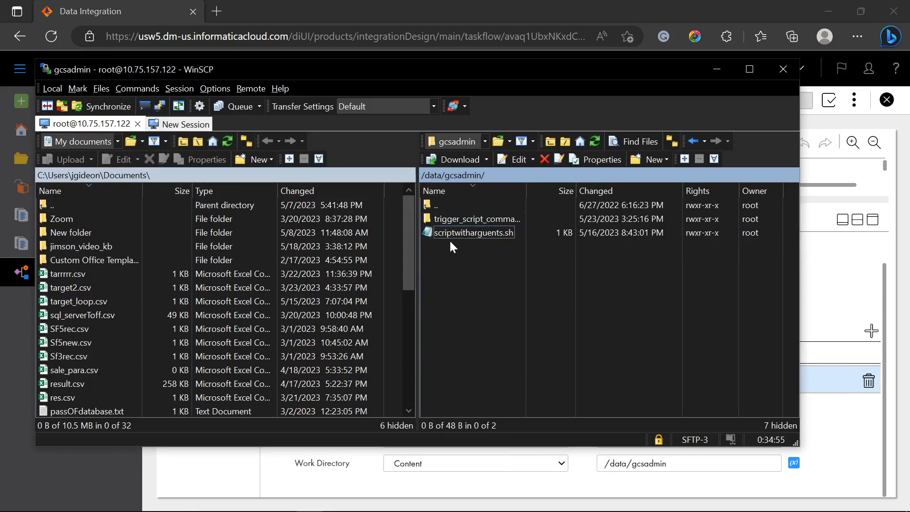
mouse_move(500, 246)
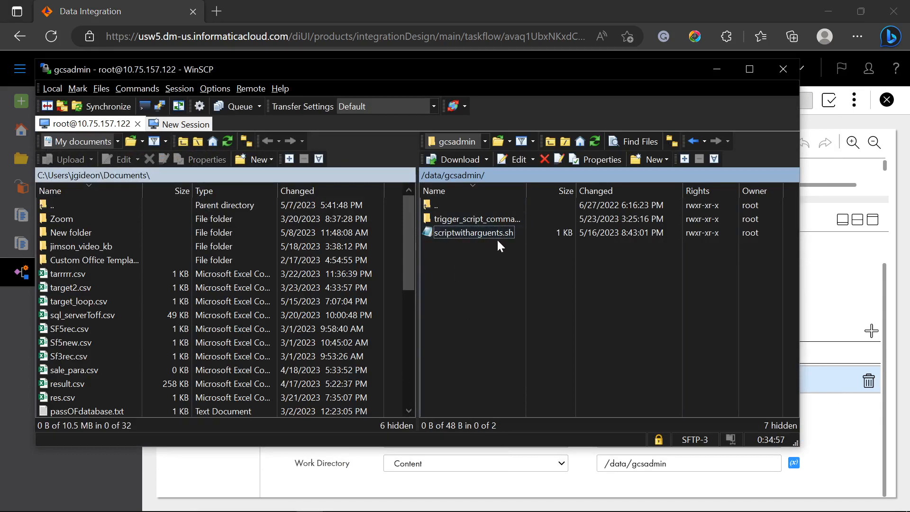
mouse_move(488, 254)
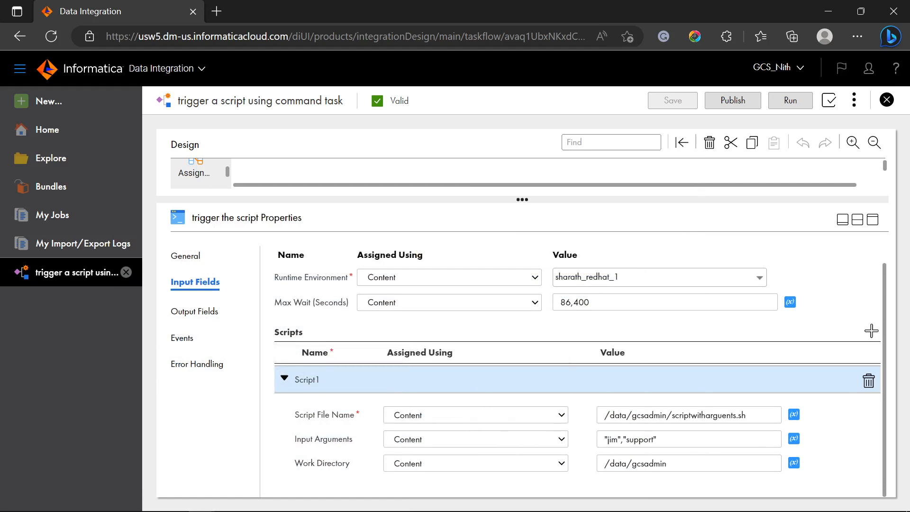
mouse_move(638, 438)
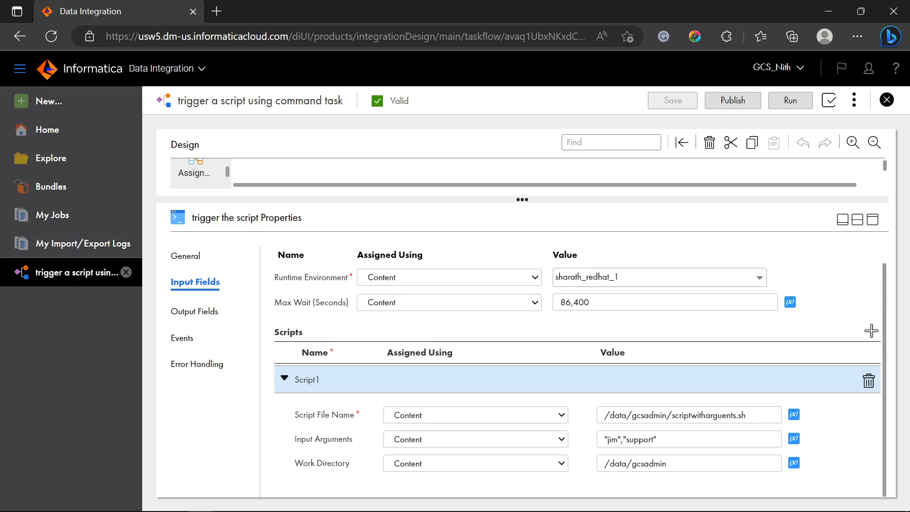
mouse_move(529, 195)
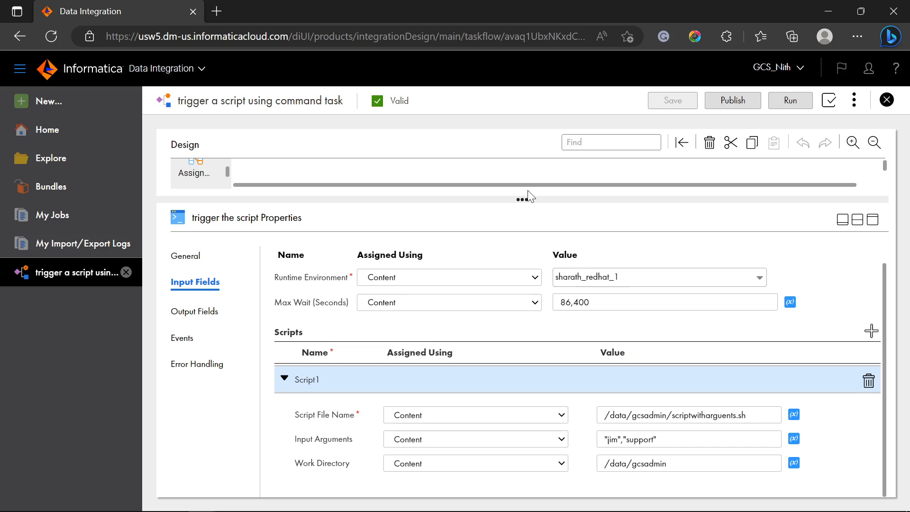
Restore the taskflow diagram, run the taskflow, and open My Jobs.
drag(524, 196, 544, 360)
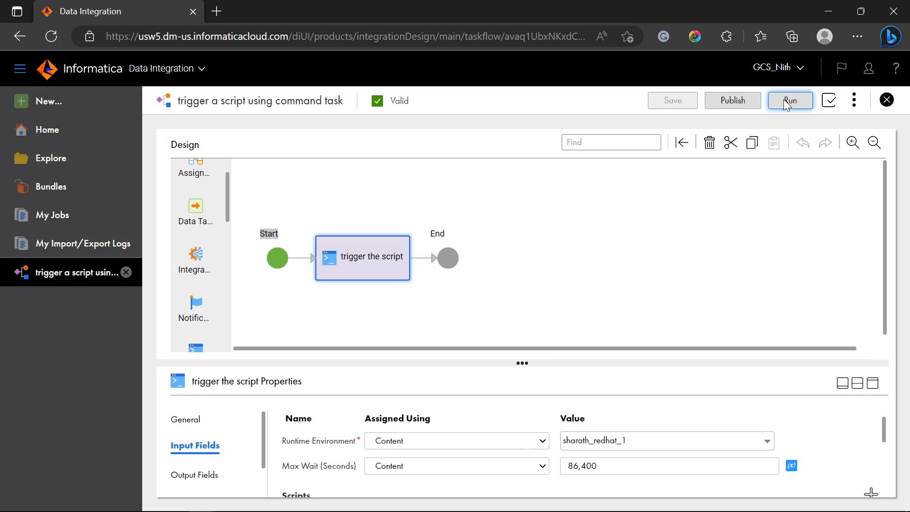
click(790, 99)
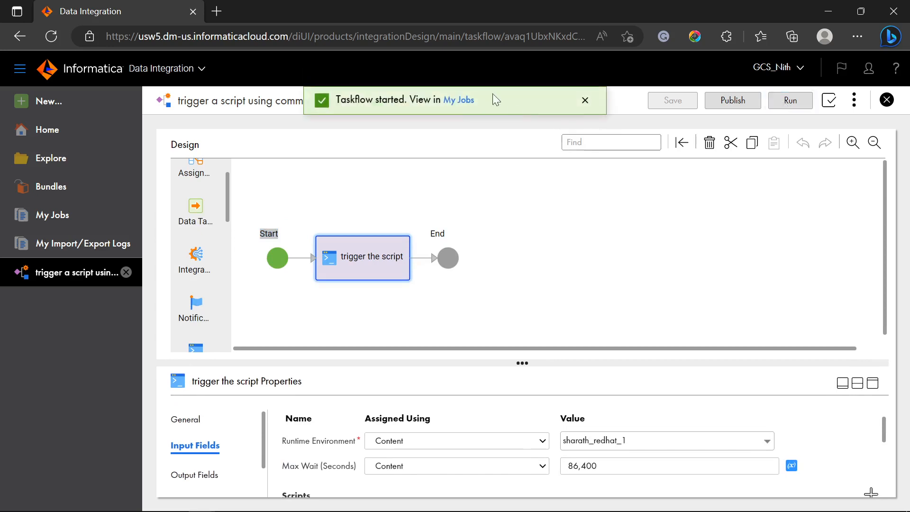
click(458, 100)
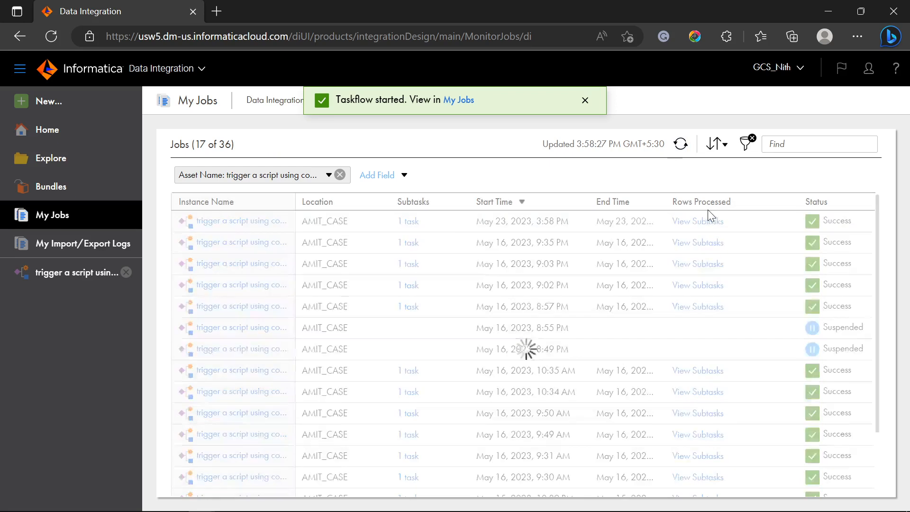
Dismiss the started notification after confirming the May 23 run succeeded, then return to WinSCP.
click(585, 100)
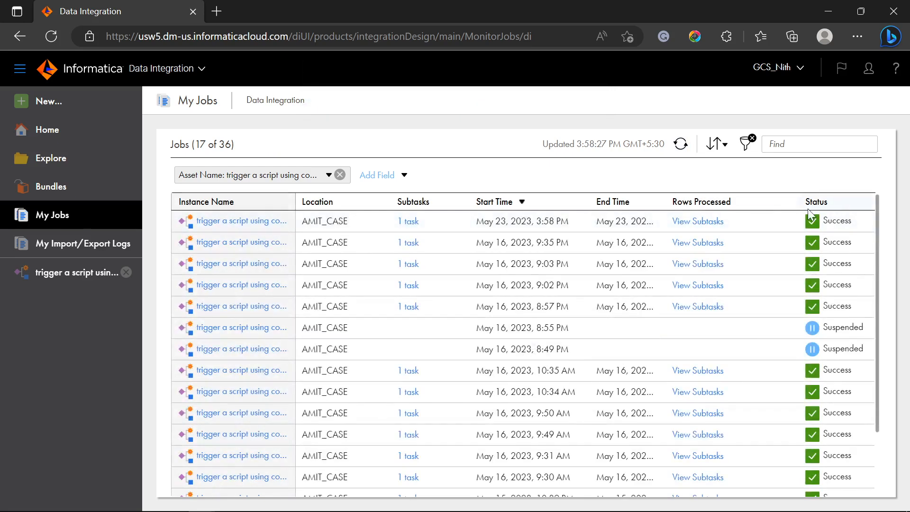
key(alt+tab)
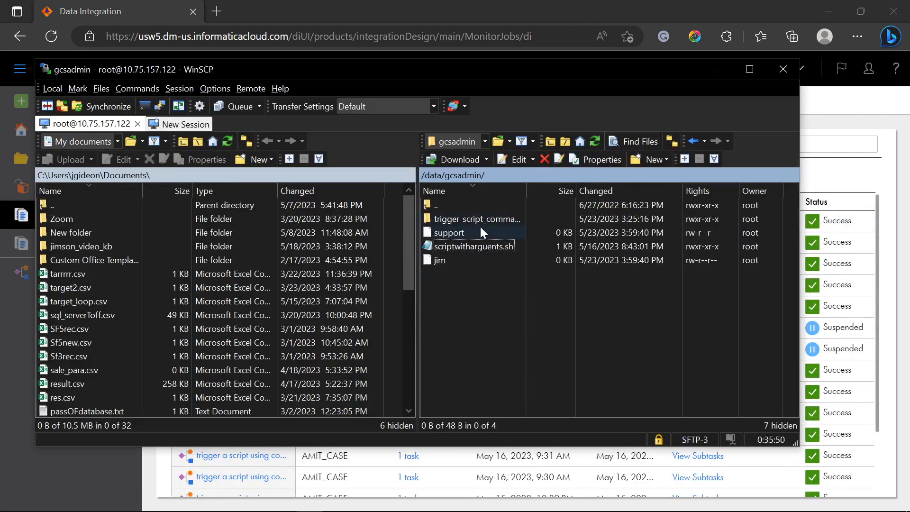
Inspect the new jim and support output files in /data/gcsadmin.
click(473, 246)
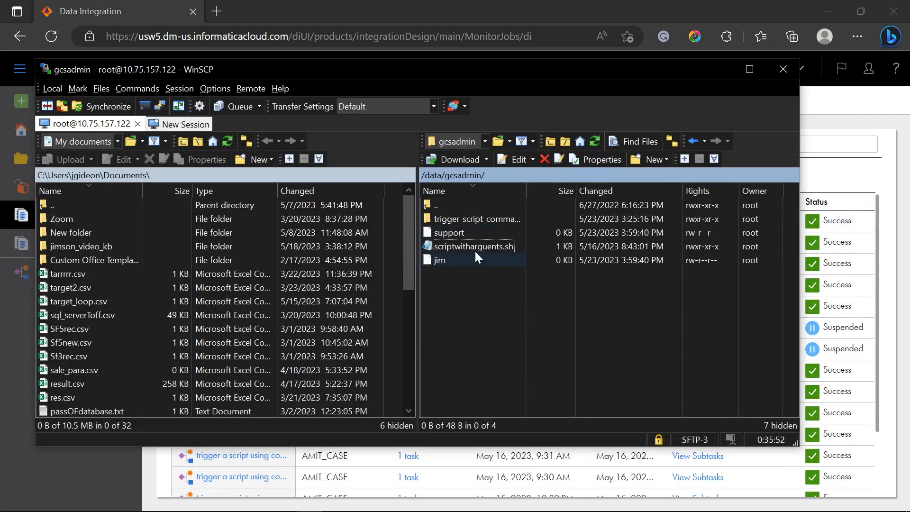